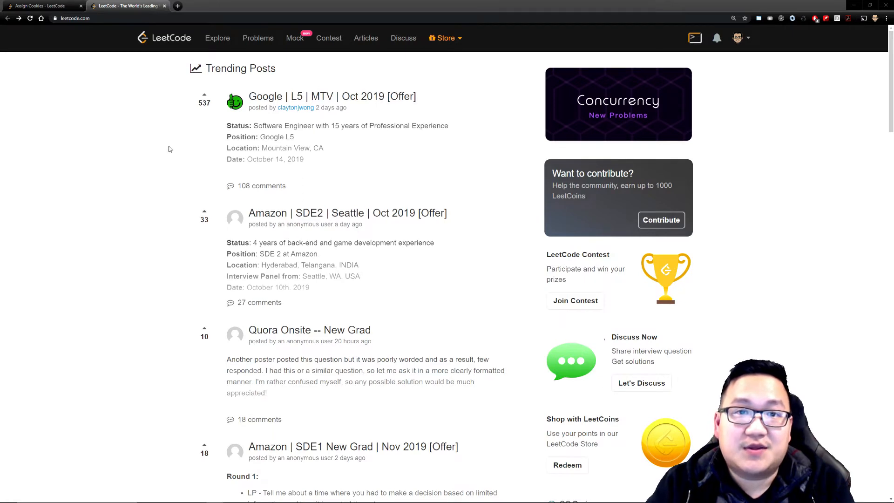
pyautogui.moveTo(392, 100)
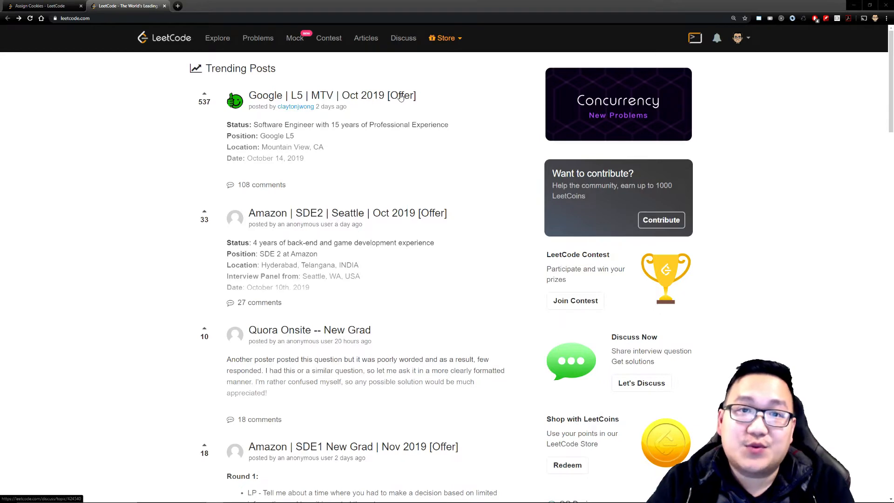
# Open the 'Google | L5 | MTV | Oct 2019 [Offer]' post and reach its Phone Interviews questions
pyautogui.click(332, 95)
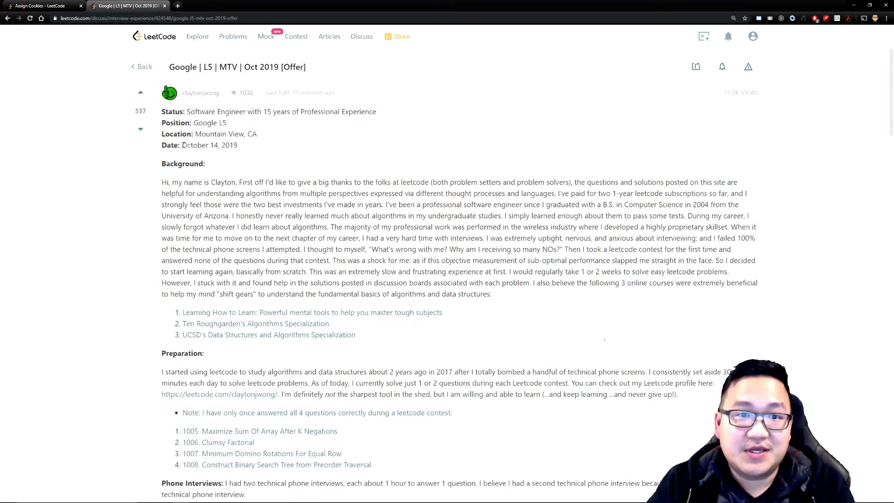
pyautogui.scroll(-3)
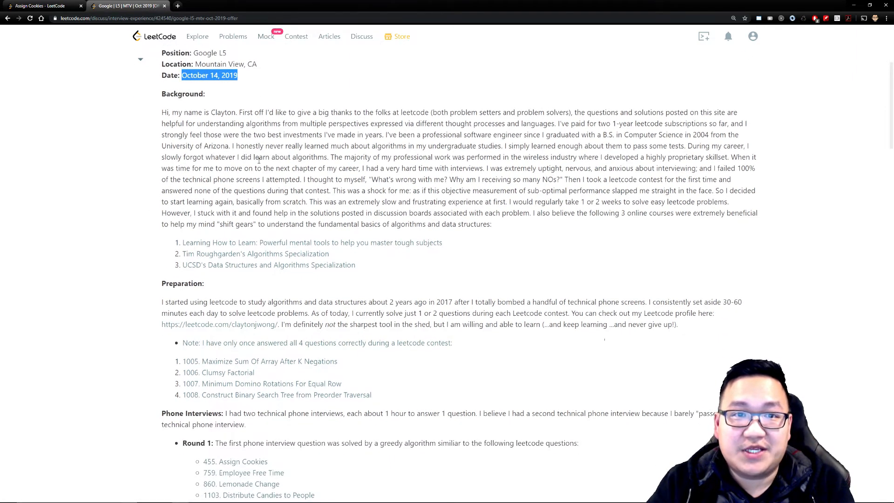
pyautogui.scroll(-3)
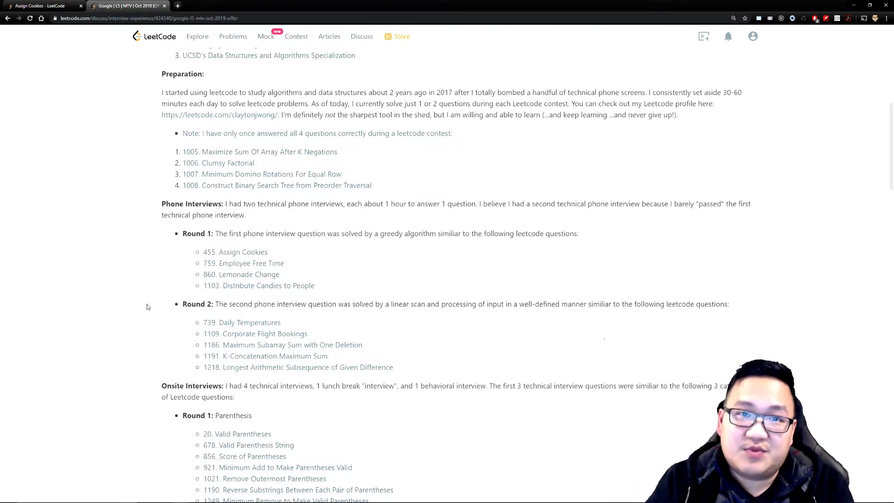
pyautogui.moveTo(144, 302)
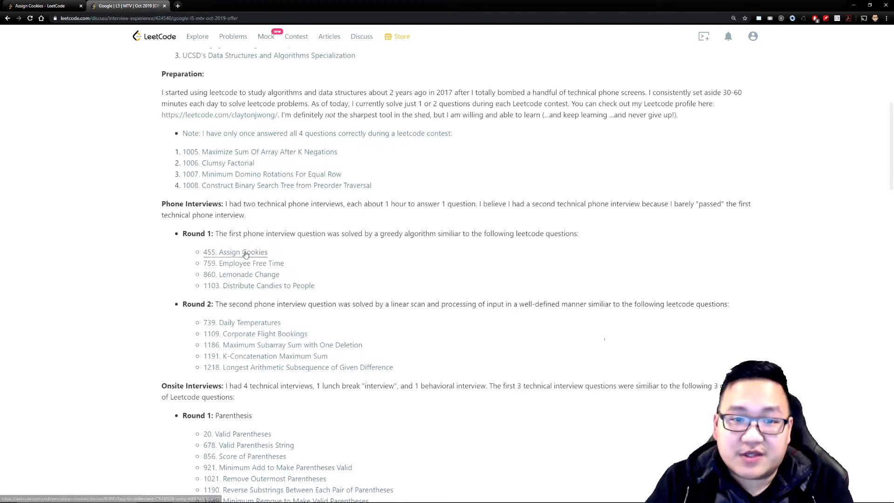
pyautogui.moveTo(117, 247)
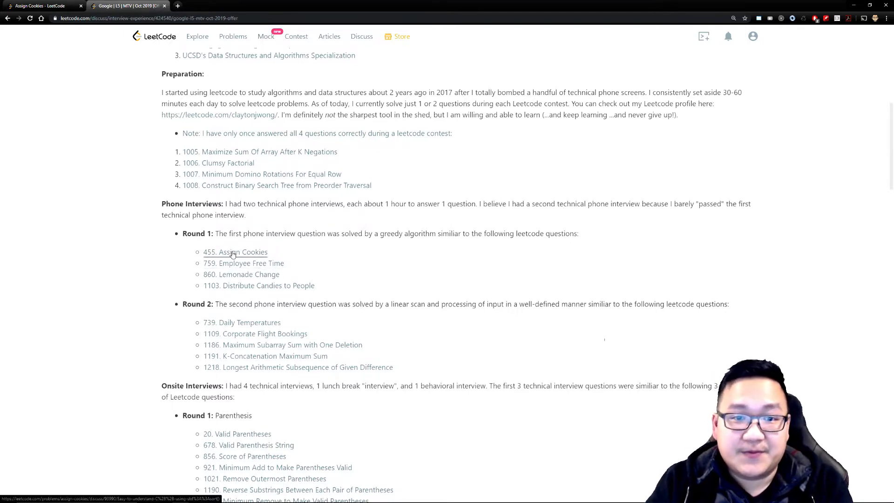
# Open '455. Assign Cookies', discard the duplicate tab, and highlight the greed factor definition
pyautogui.click(235, 251)
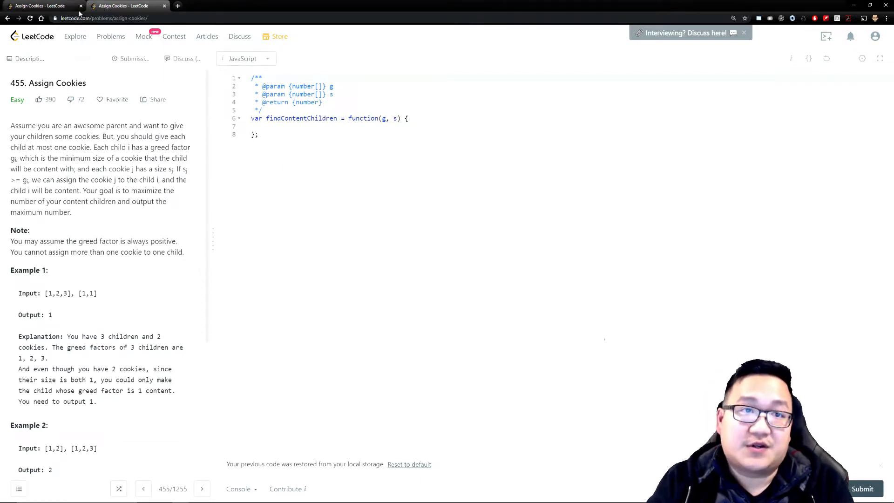
pyautogui.click(164, 5)
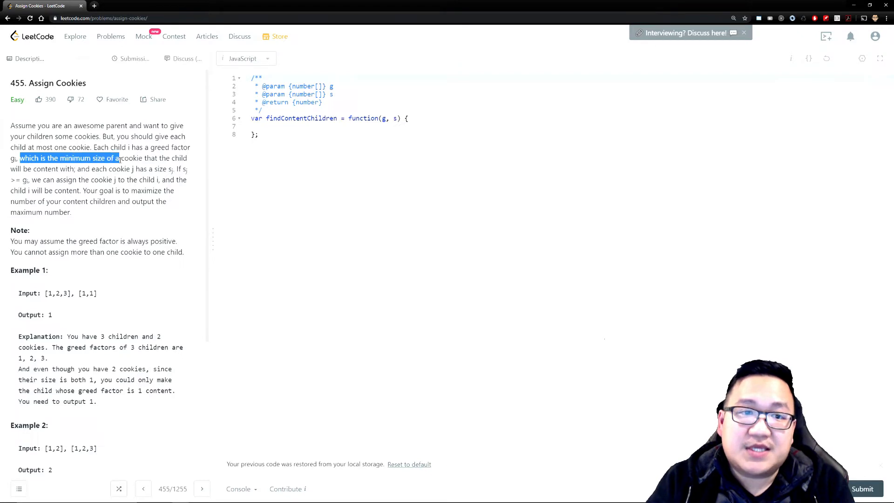
pyautogui.moveTo(118, 158); pyautogui.dragTo(65, 169)
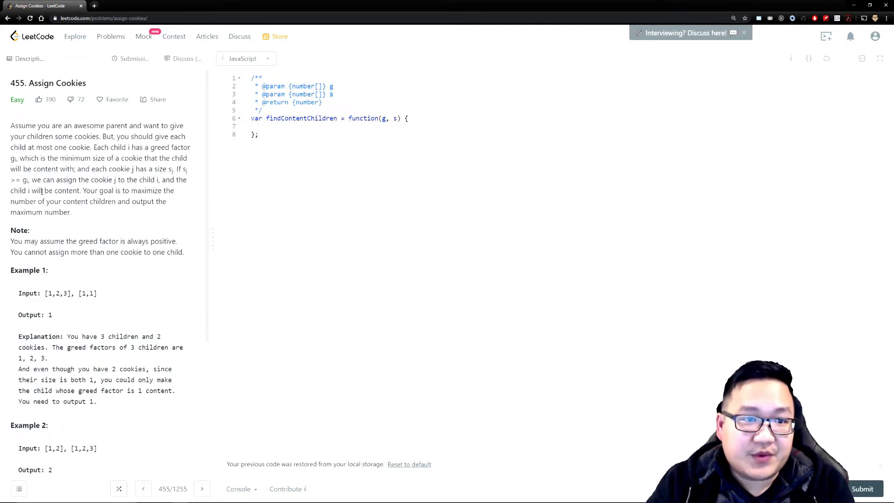
pyautogui.doubleClick(180, 168)
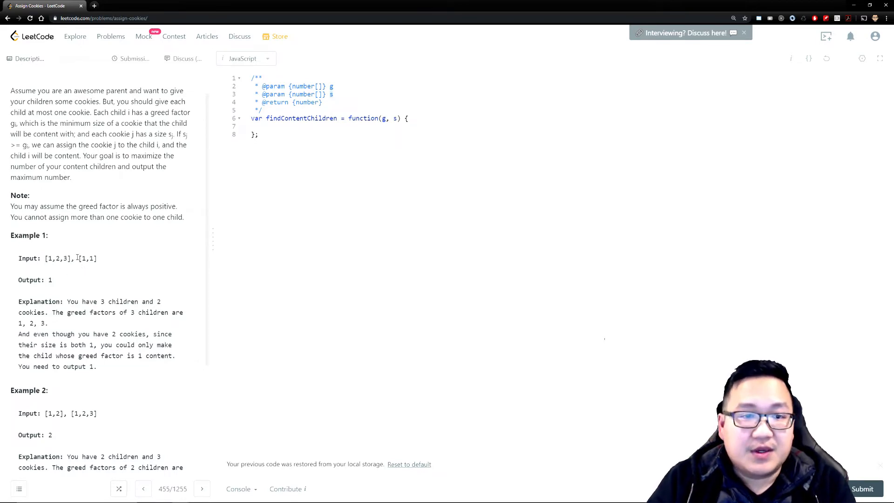
pyautogui.doubleClick(86, 258)
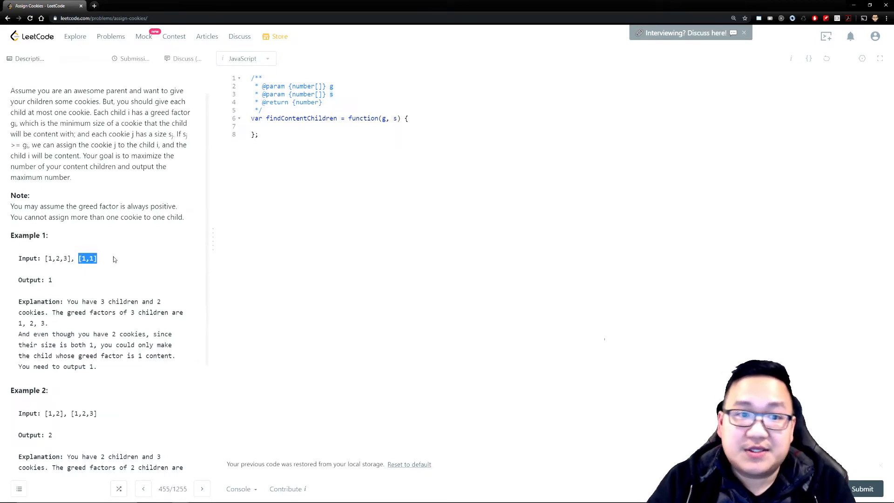
pyautogui.moveTo(97, 258); pyautogui.dragTo(46, 258)
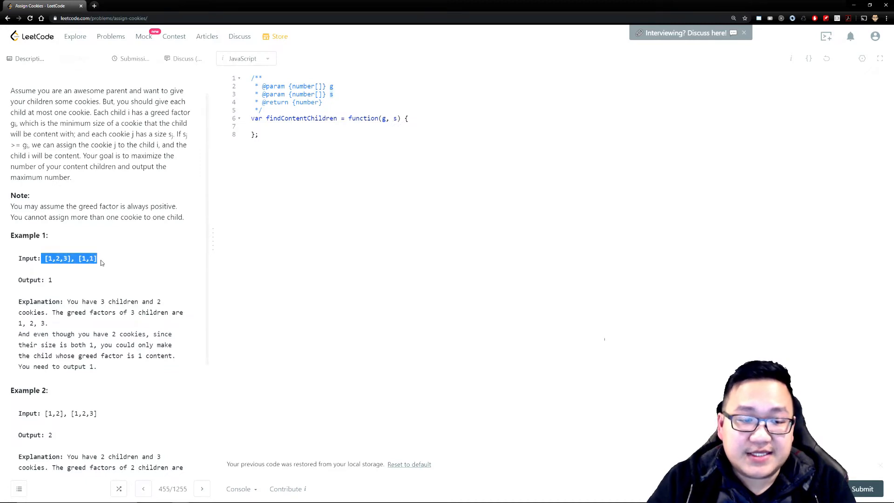
pyautogui.moveTo(105, 299)
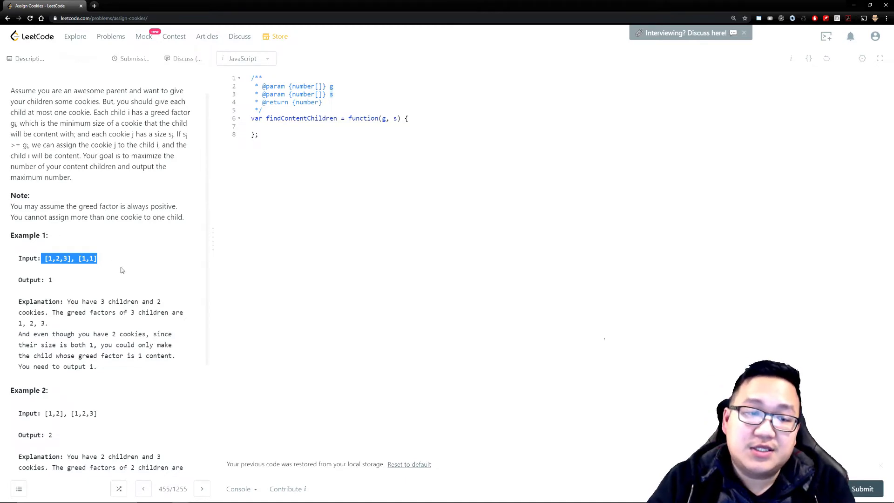
pyautogui.click(120, 269)
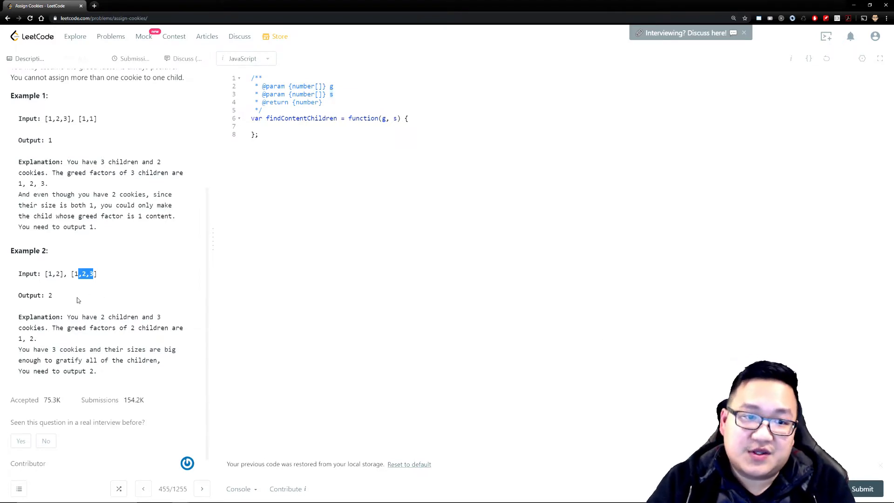
pyautogui.scroll(-3)
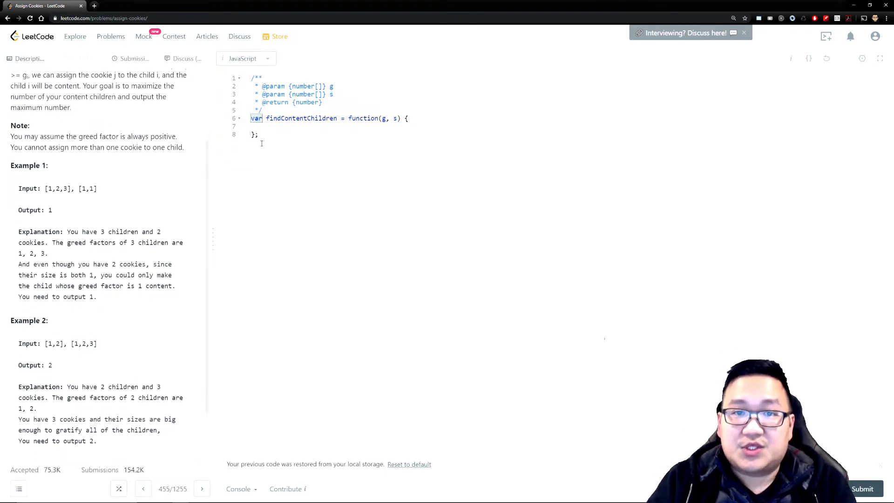
# Rewrite findContentChildren as 'const findContentChildren = (g, s) =>' with an empty body
pyautogui.write('const')
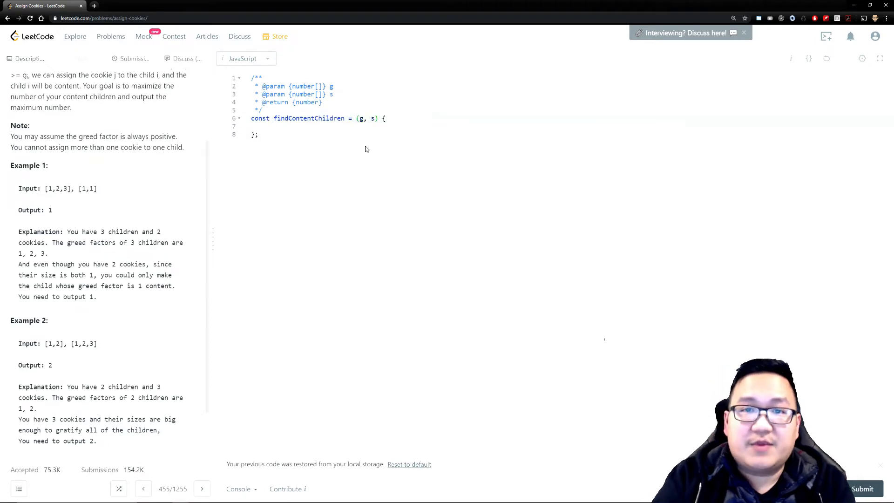
pyautogui.write('=')
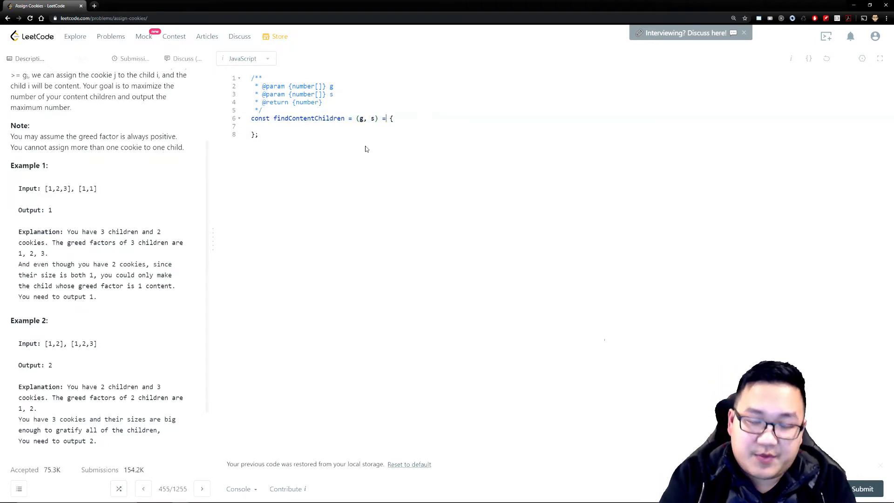
pyautogui.write('>')
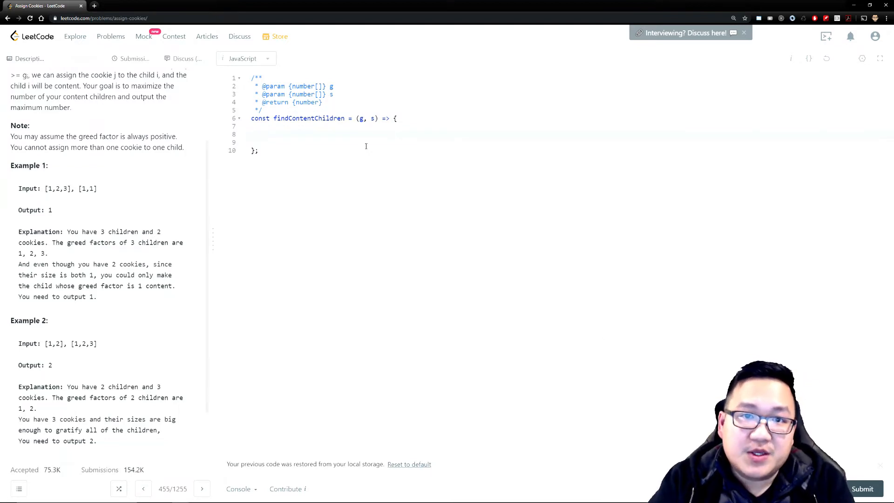
pyautogui.click(266, 134)
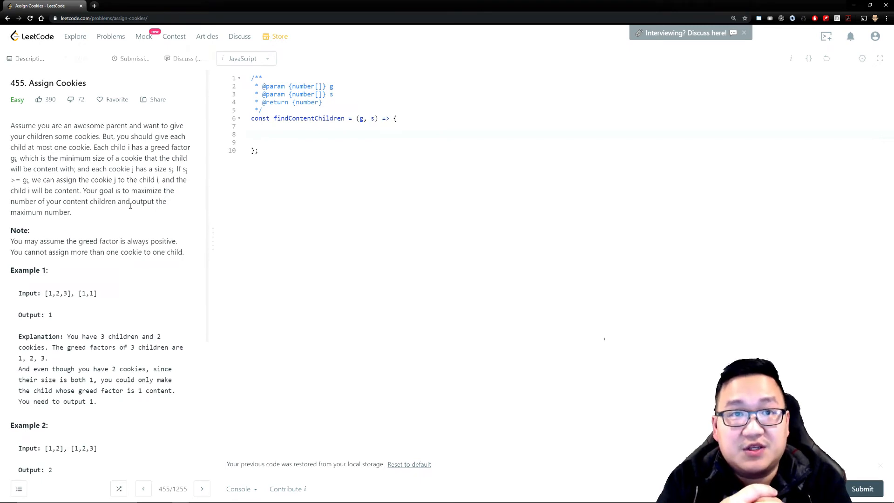
# Declare 'let solution = 0; //how many people are fed' and begin 'let greedInd' below it
pyautogui.click(266, 134)
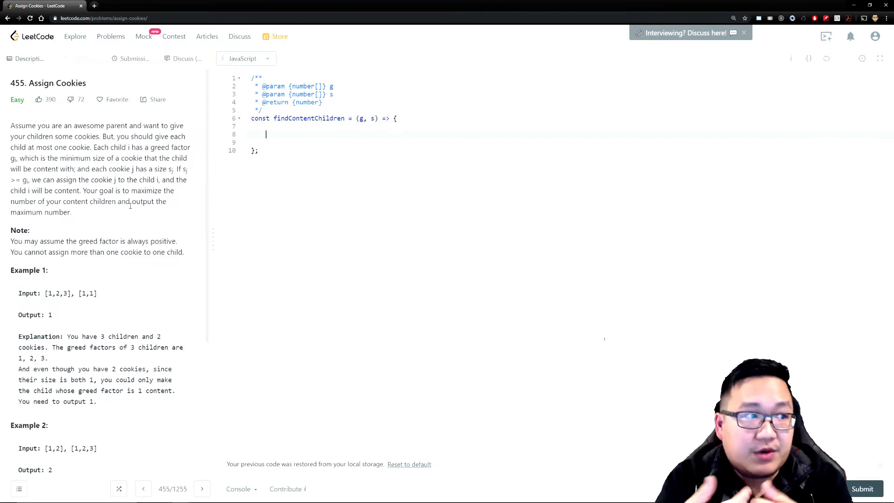
pyautogui.write('let')
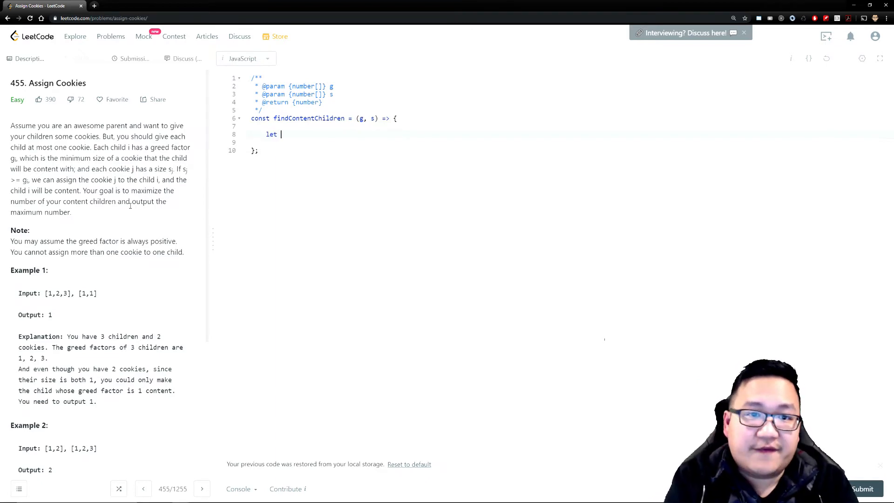
pyautogui.write('solution = 0')
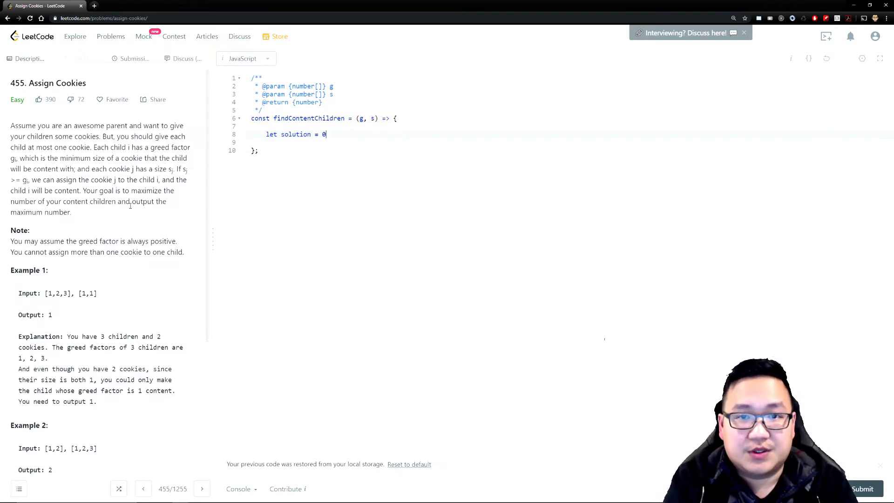
pyautogui.write('; //how many people are fed')
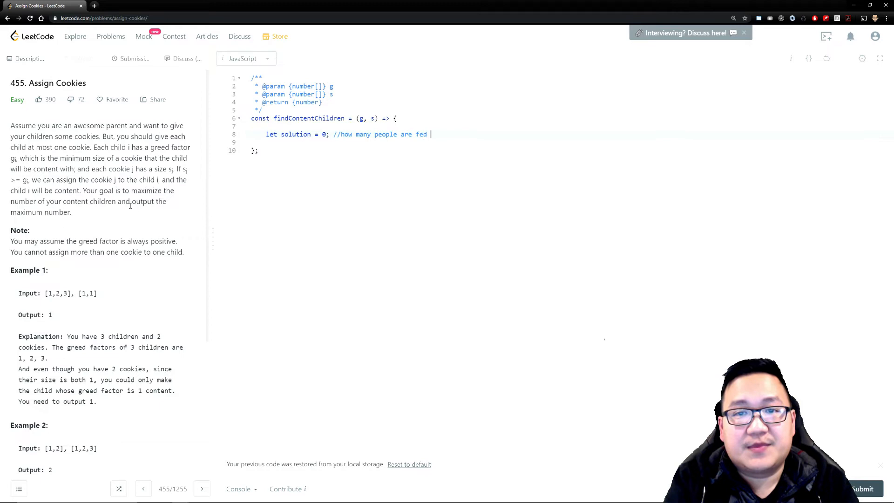
pyautogui.press('Enter')
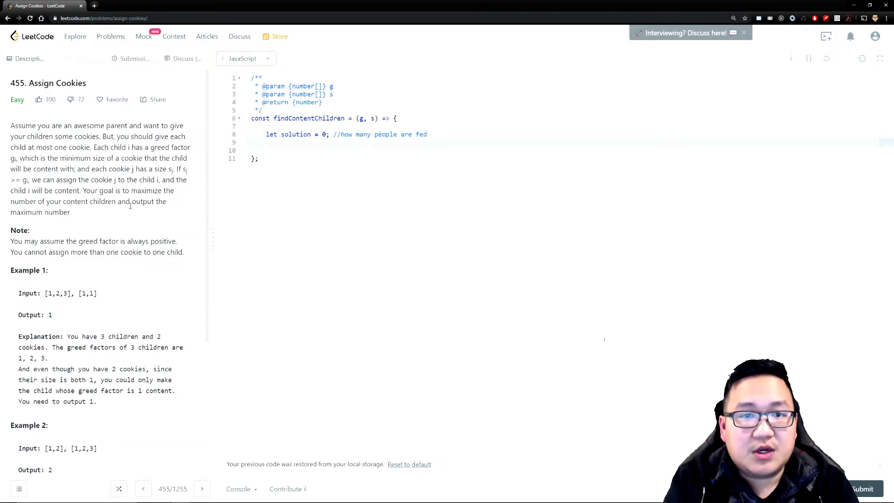
pyautogui.write('let')
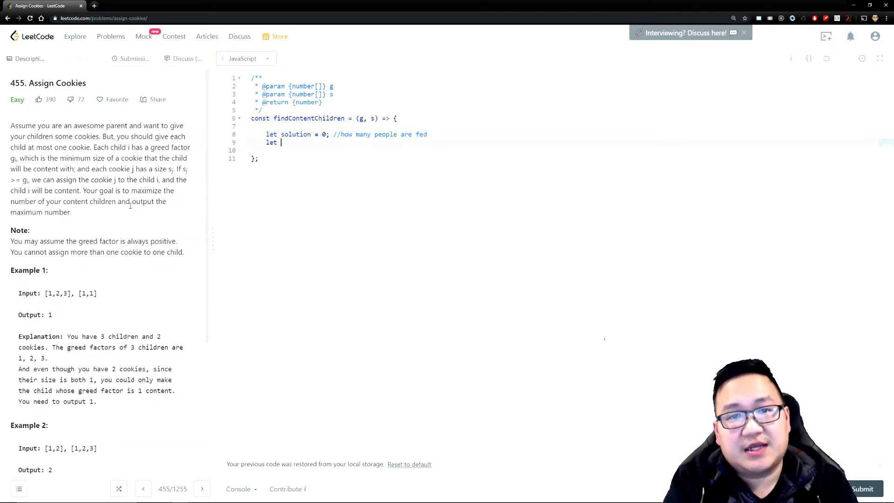
pyautogui.write('greedIndex = 0;')
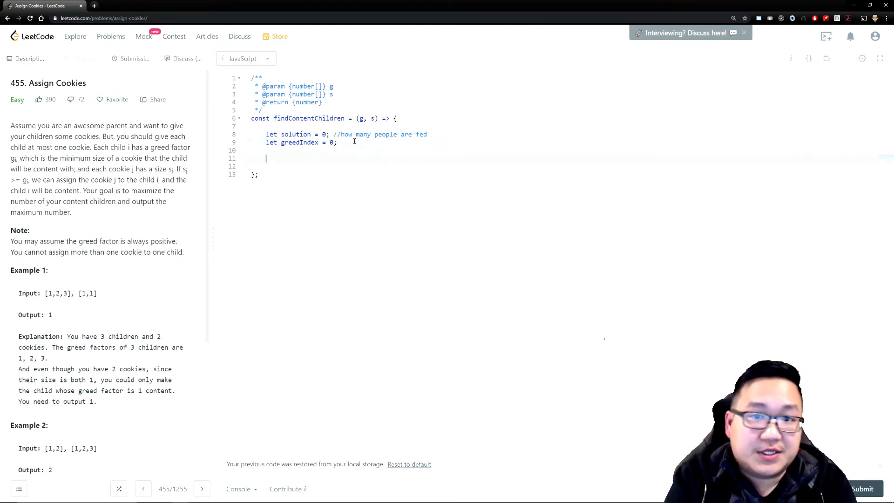
# Sort g ascending with 'g.sort((a,b) => a-b) //increasing order'
pyautogui.write('g.sort()')
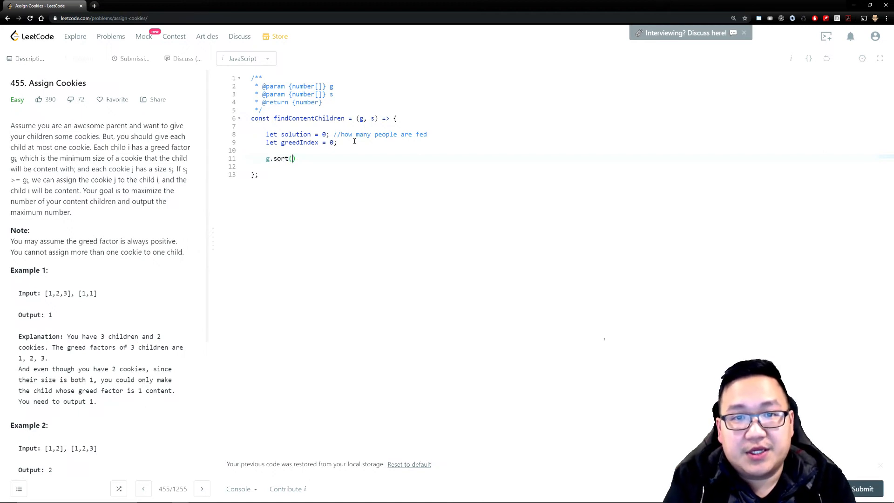
pyautogui.write('(a,')
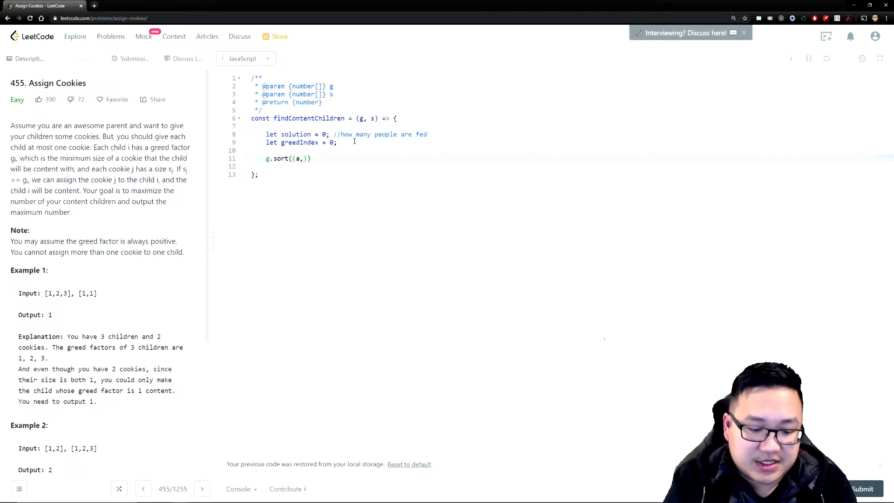
pyautogui.write('b) =>')
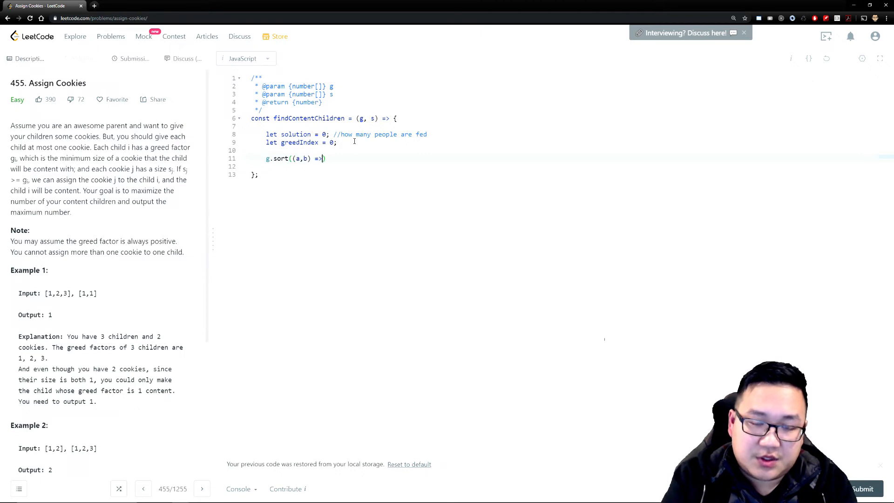
pyautogui.write('{a-b}')
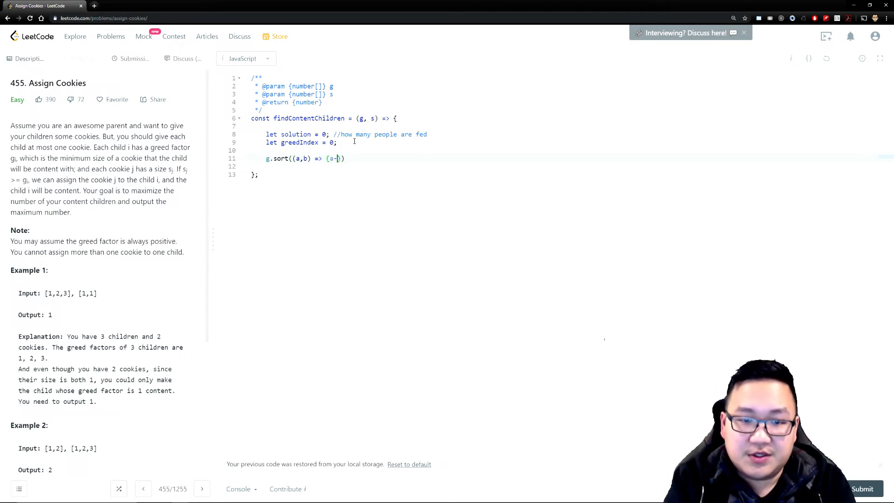
pyautogui.write('b')
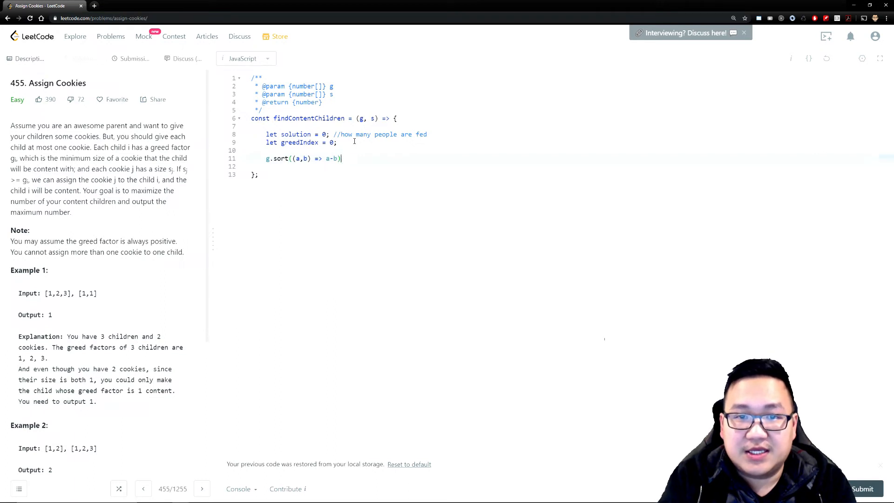
pyautogui.write('//')
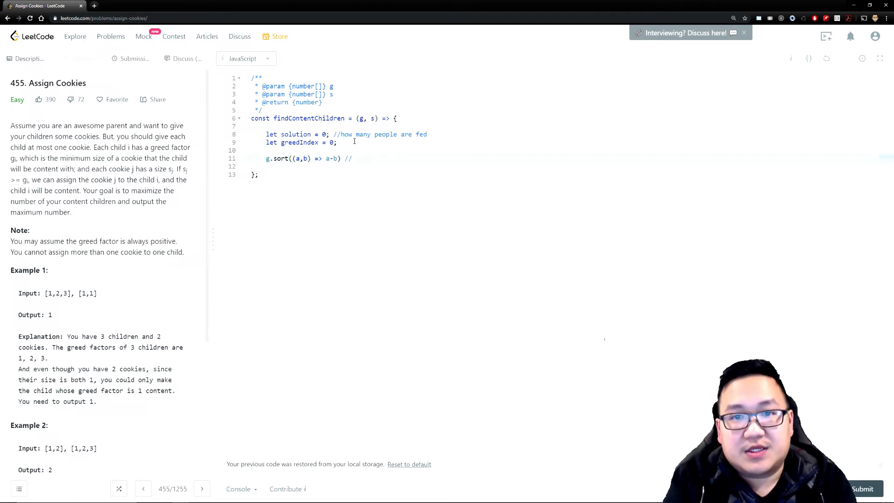
pyautogui.write('inc')
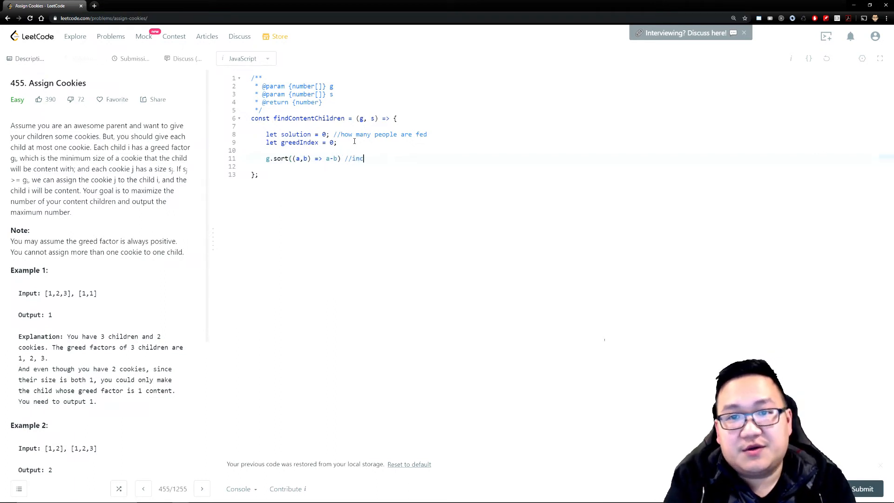
pyautogui.write('reasing order')
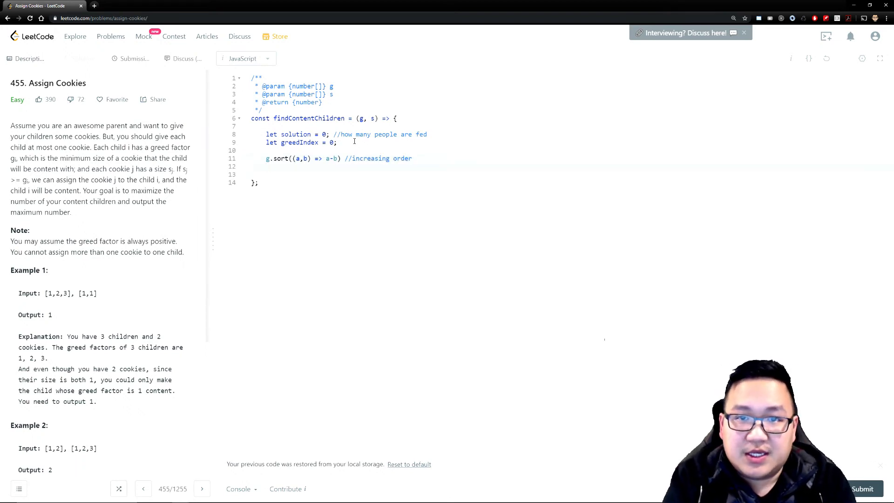
# Sort s ascending with 's.sort((a,b) => a-b);'
pyautogui.write('s.sort(()')
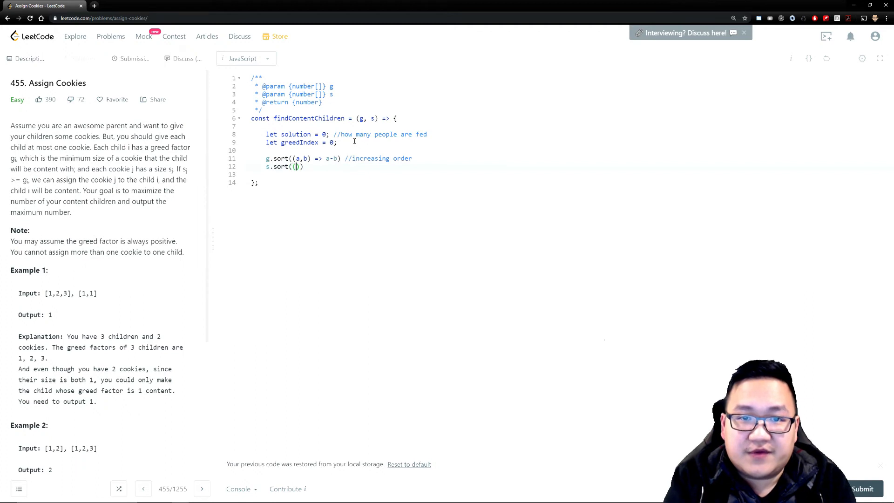
pyautogui.write('a,b')
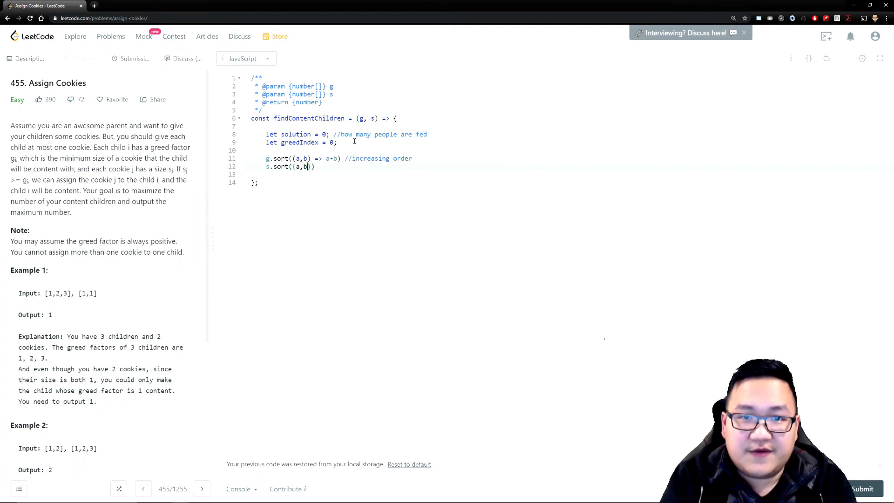
pyautogui.write('=>')
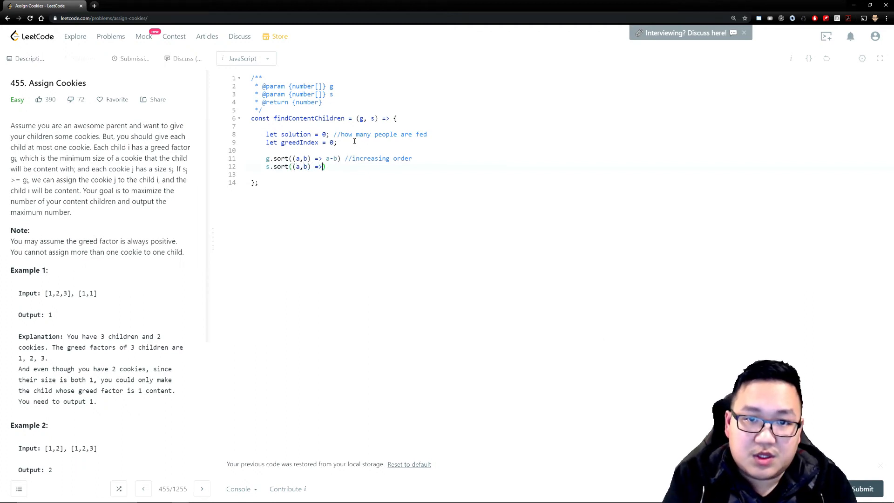
pyautogui.write('a-b)')
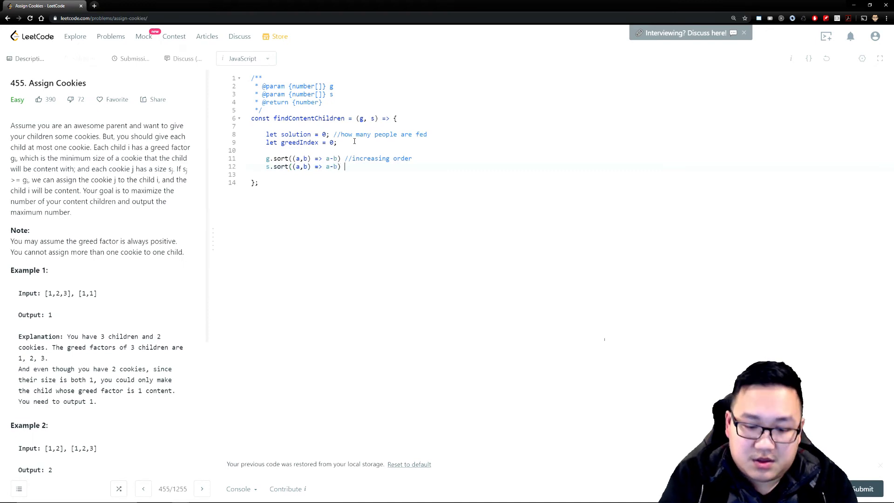
pyautogui.write('/')
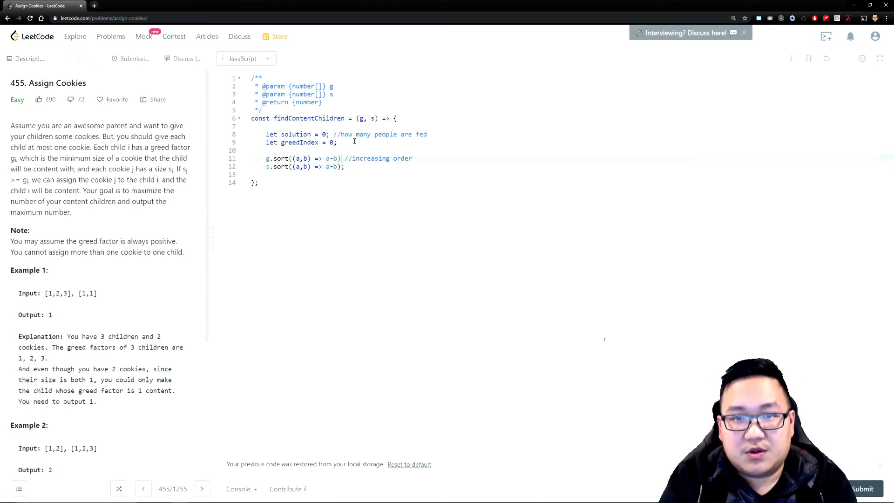
pyautogui.write(';')
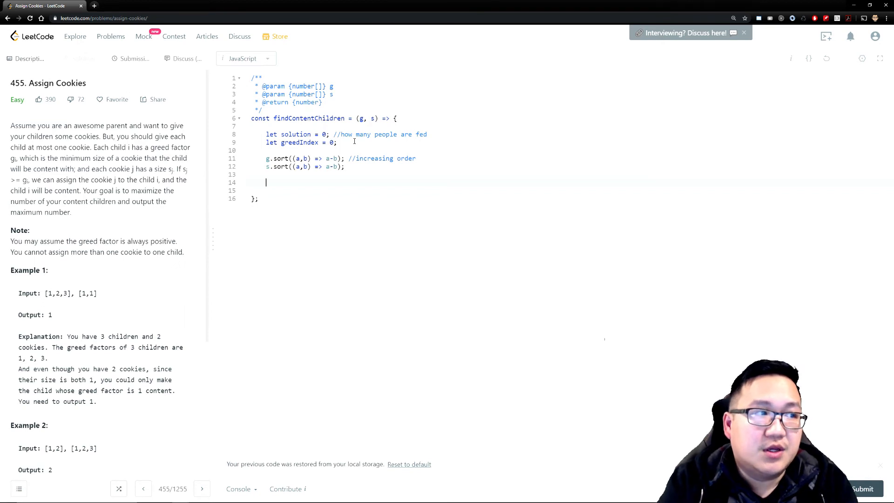
# Write a for...of loop over s with 'if (cookieSize >= g[greedIndex])'
pyautogui.write('for (let')
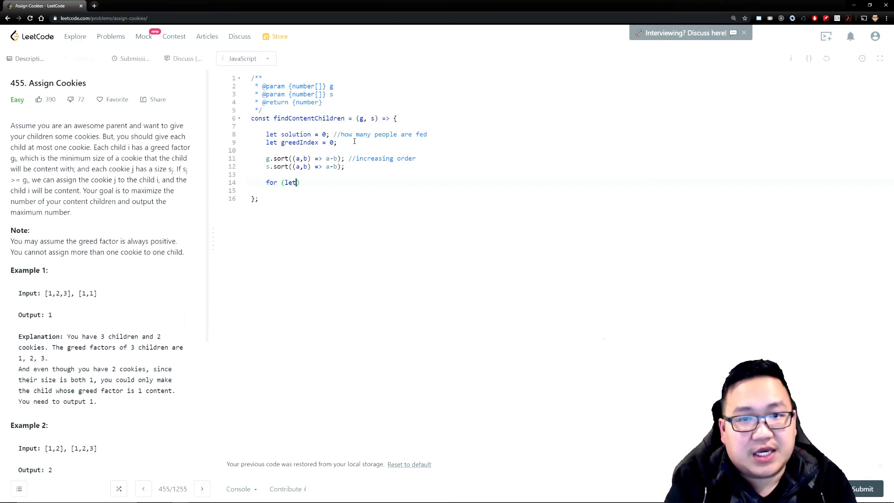
pyautogui.write('cookieSize of s')
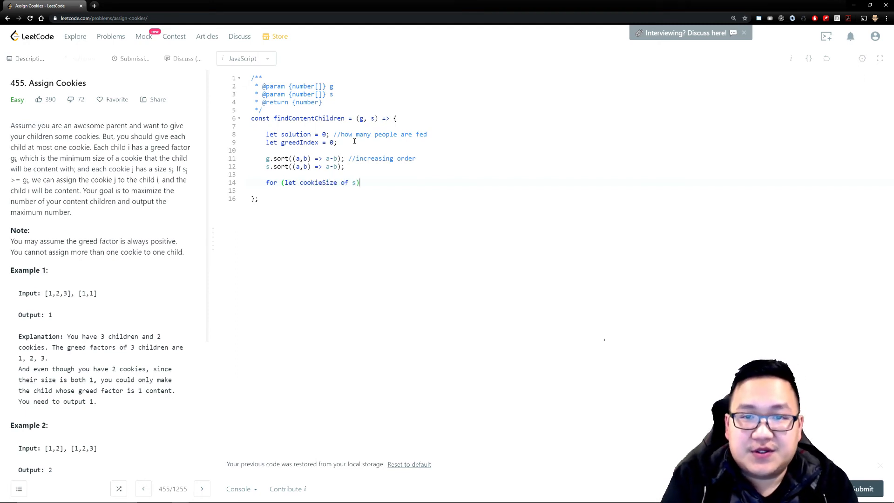
pyautogui.write('{')
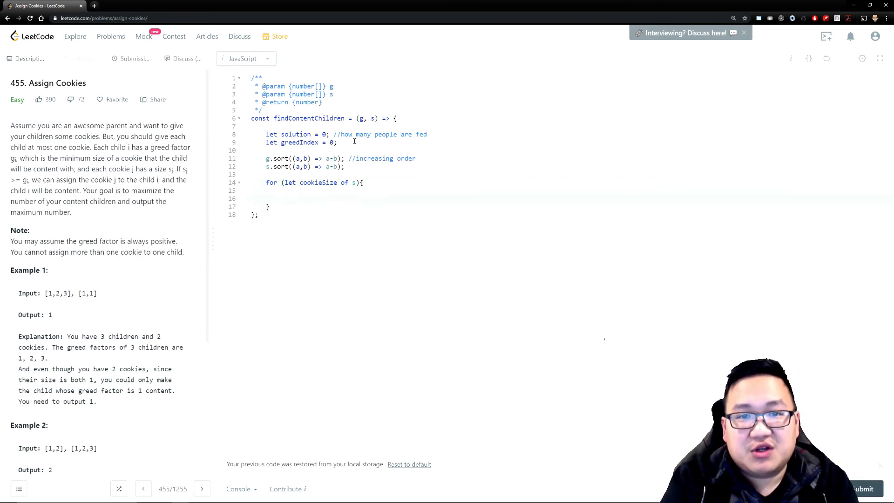
pyautogui.write('if(')
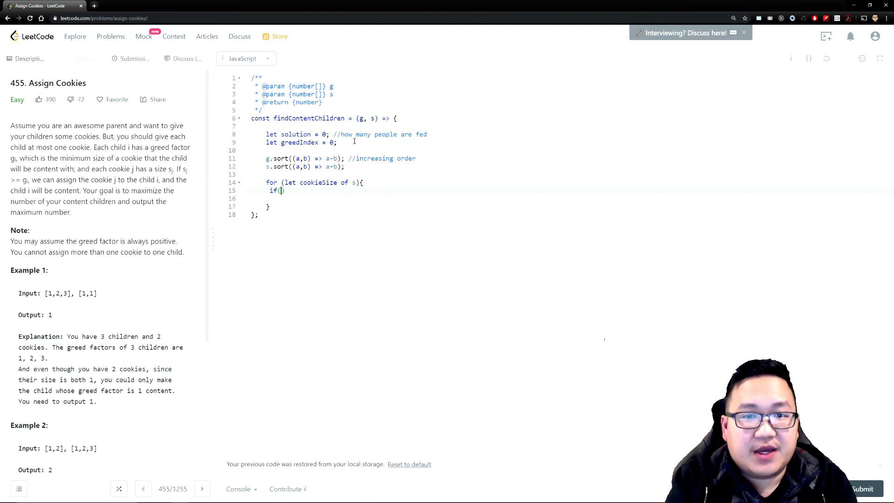
pyautogui.write('cookieSize')
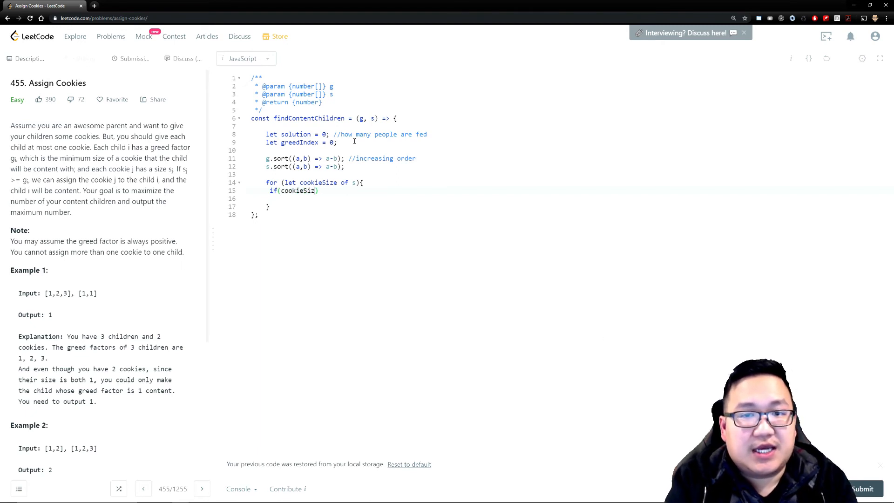
pyautogui.write('?')
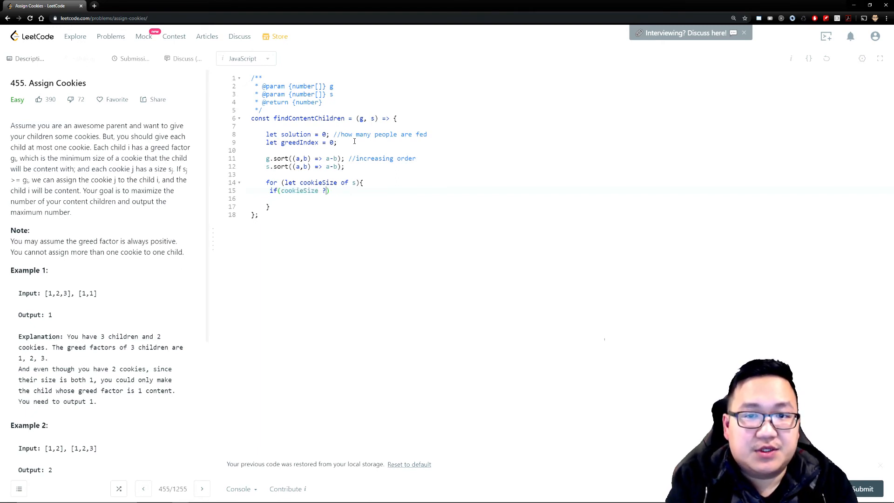
pyautogui.write('>=')
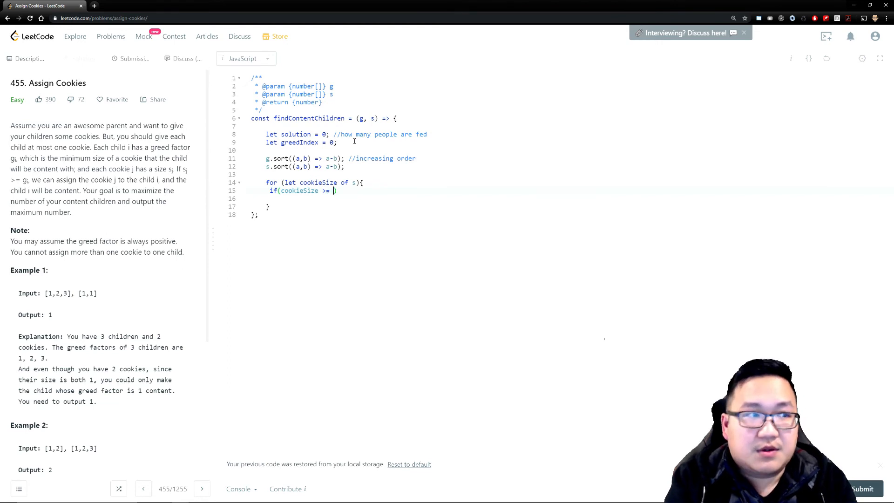
pyautogui.write('g[Gr')
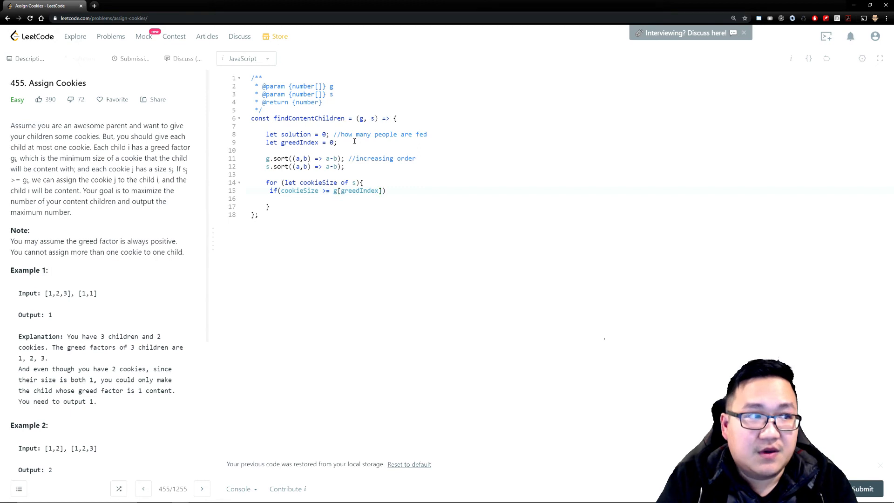
# Inside the if, increment solution and greedIndex, then end the loop
pyautogui.write('{')
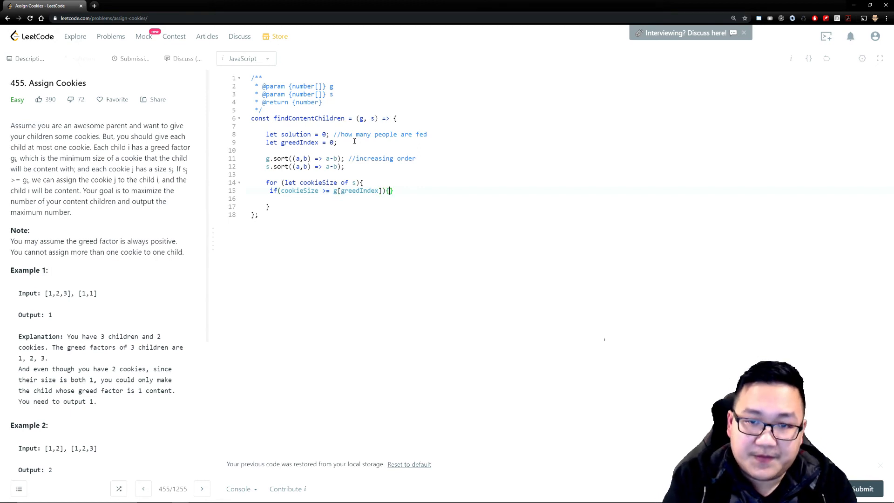
pyautogui.write('sol')
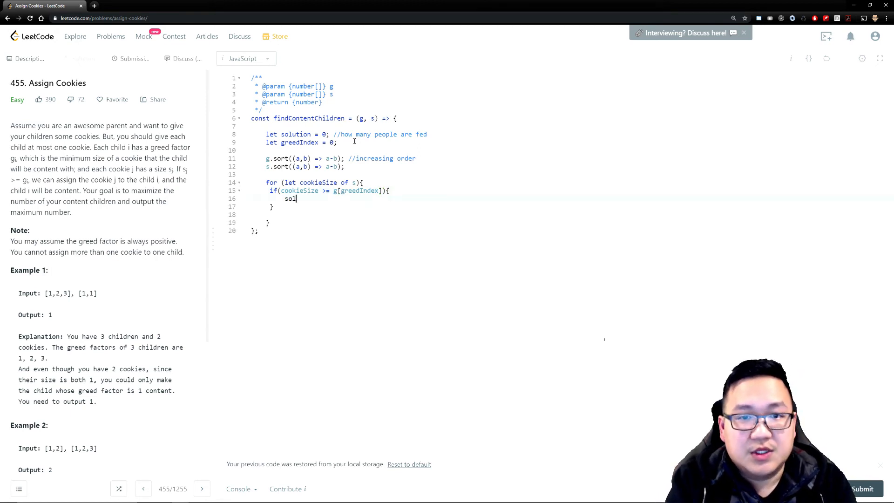
pyautogui.write('ution++;')
pyautogui.write('gr')
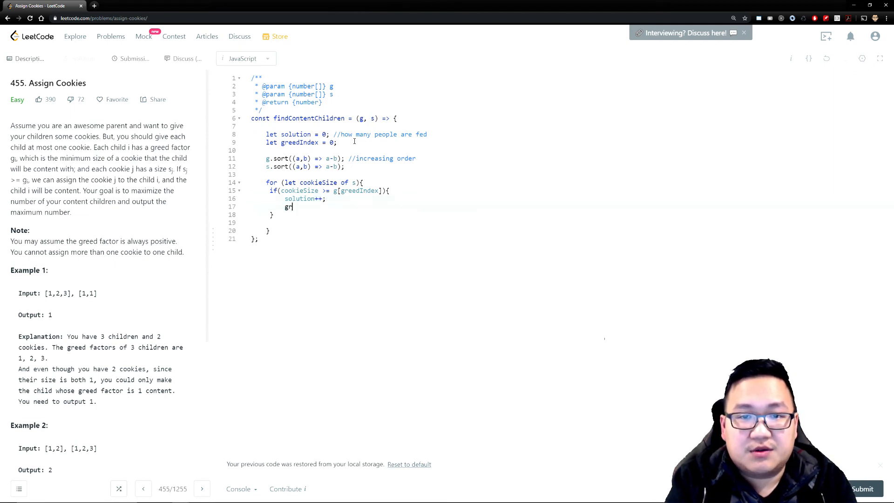
pyautogui.write('eedIndex++')
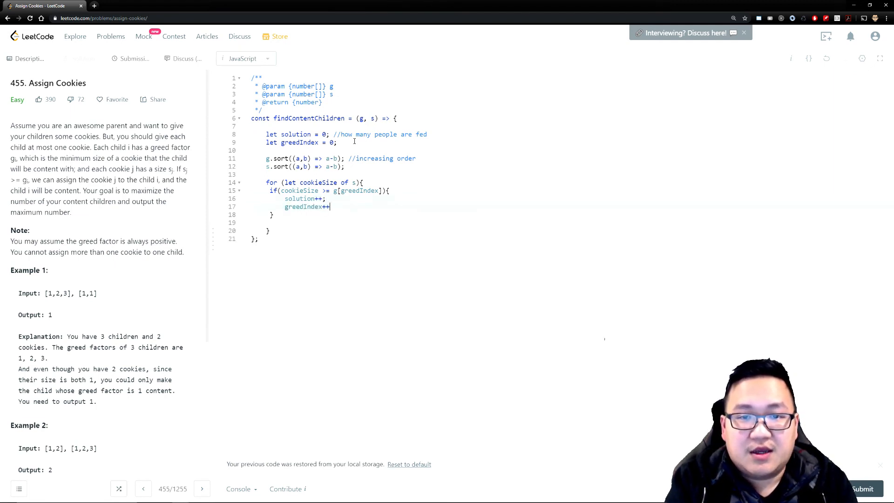
pyautogui.write(';')
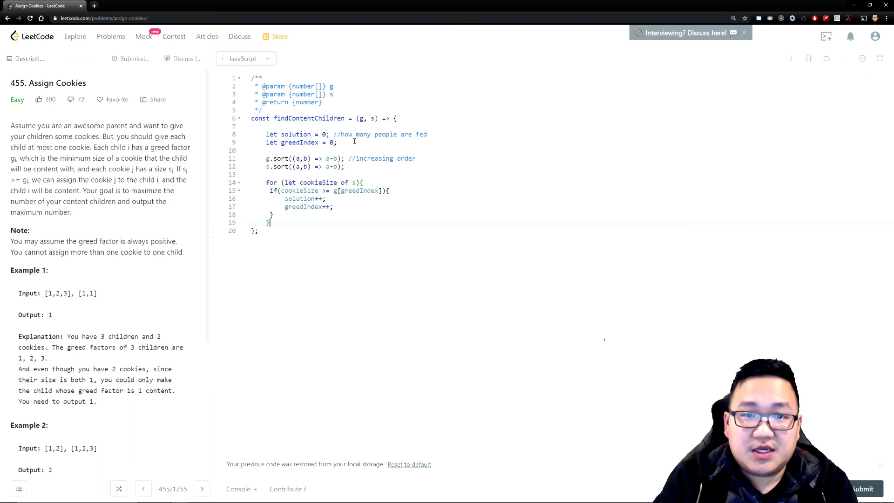
pyautogui.press('enter')
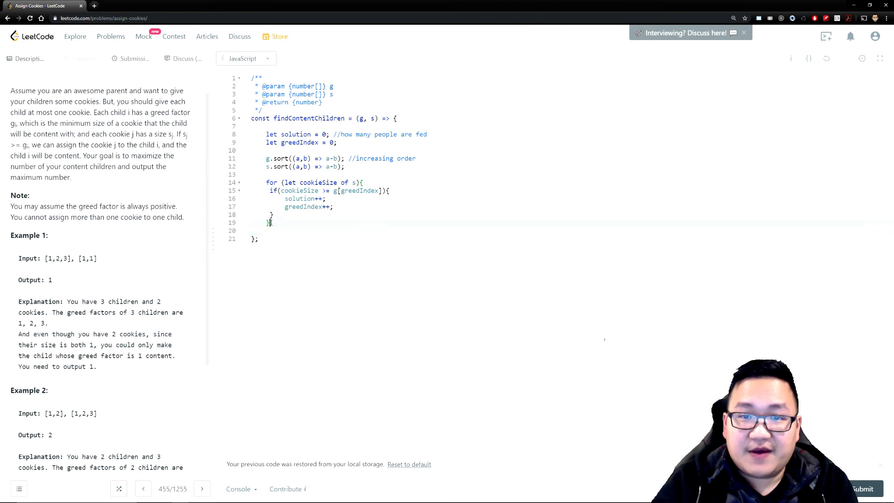
# Return solution from the function and submit the code for judging
pyautogui.write('return')
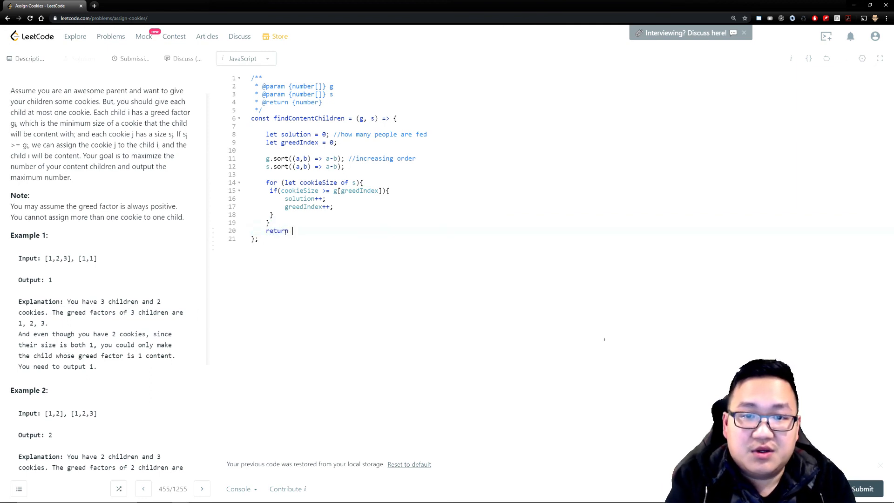
pyautogui.write('s')
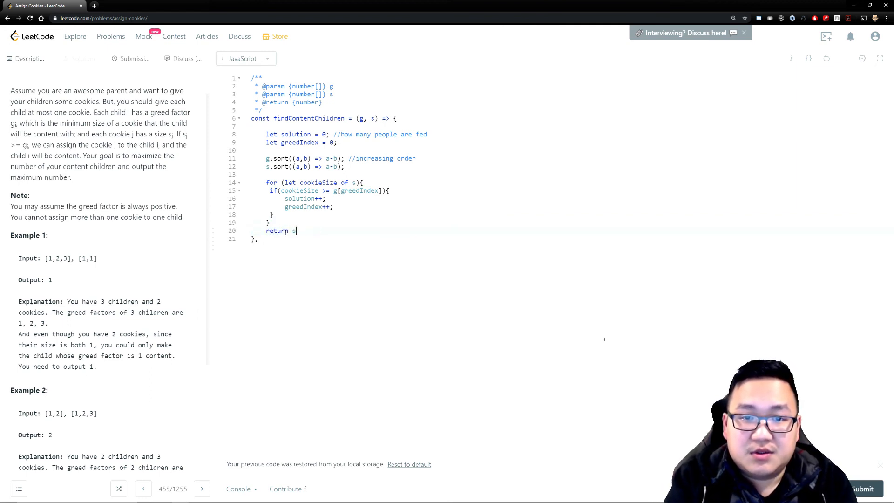
pyautogui.write('olution;')
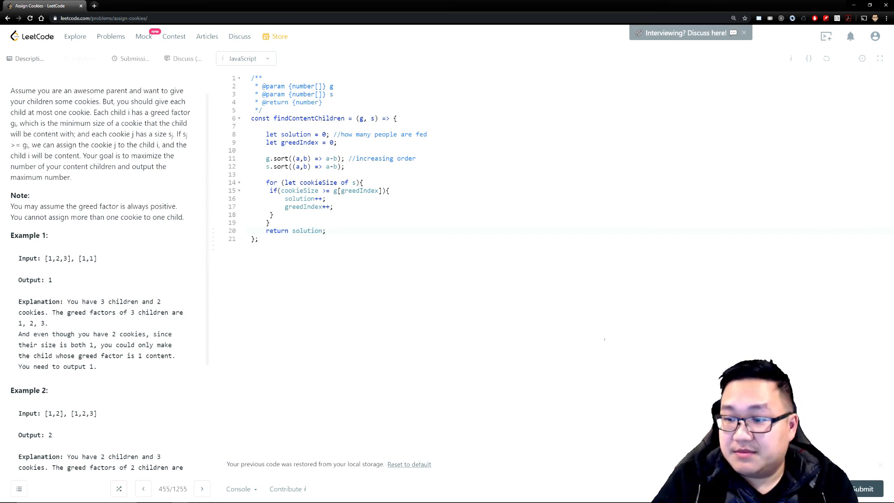
pyautogui.click(133, 58)
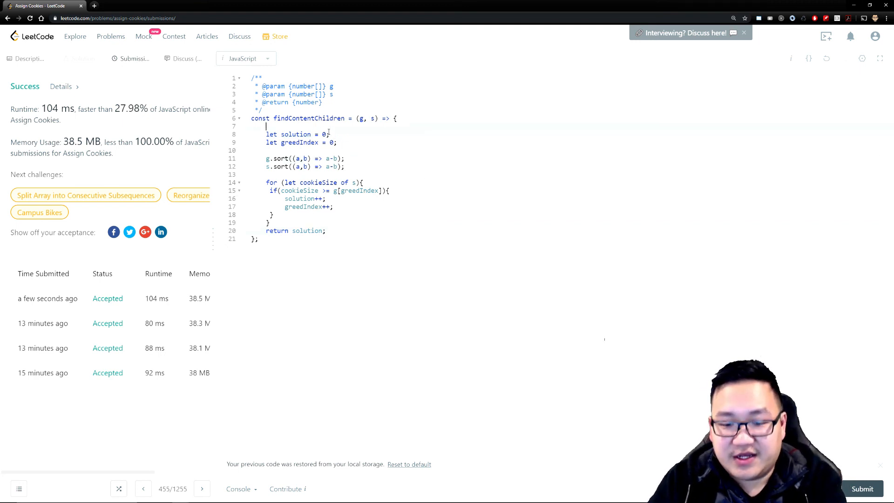
# Delete the blank line below the function header in the accepted code
pyautogui.press('Backspace')
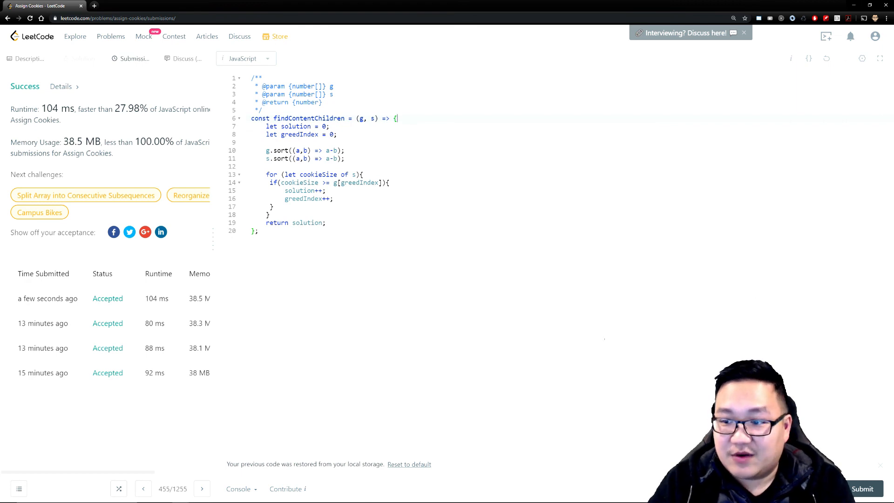